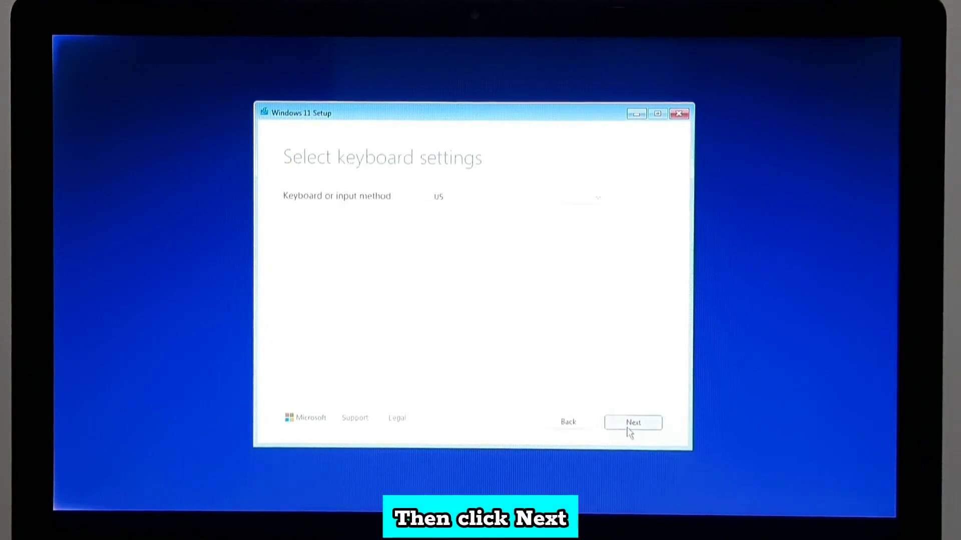
# - Accept the US keyboard layout and choose Repair my PC in Windows 11 Setup
pyautogui.click(633, 422)
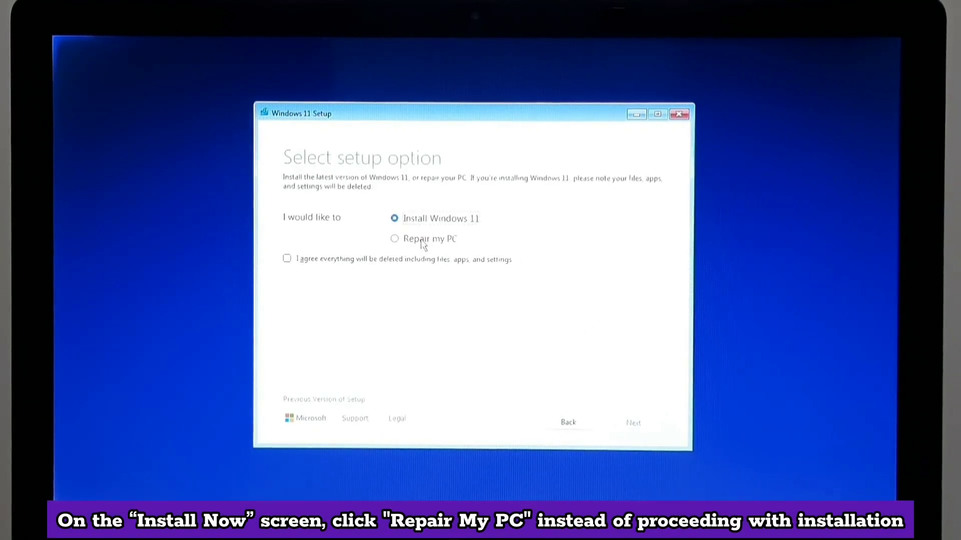
pyautogui.click(394, 239)
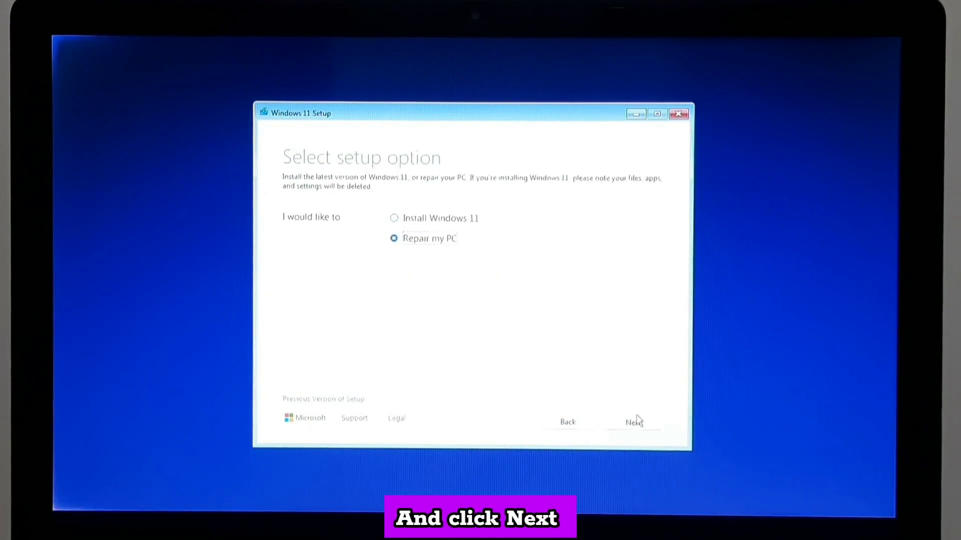
pyautogui.click(634, 421)
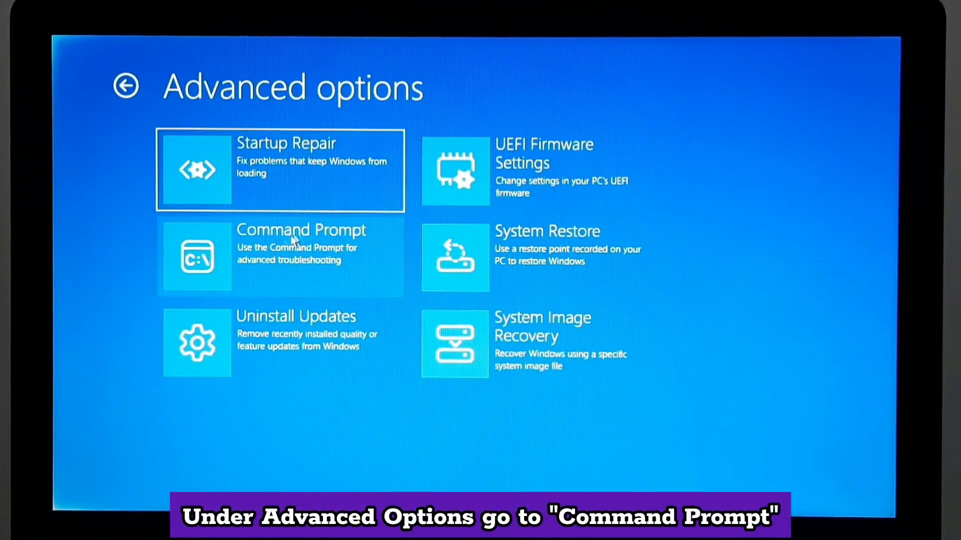
# - Launch Command Prompt from the Advanced options screen
pyautogui.click(294, 253)
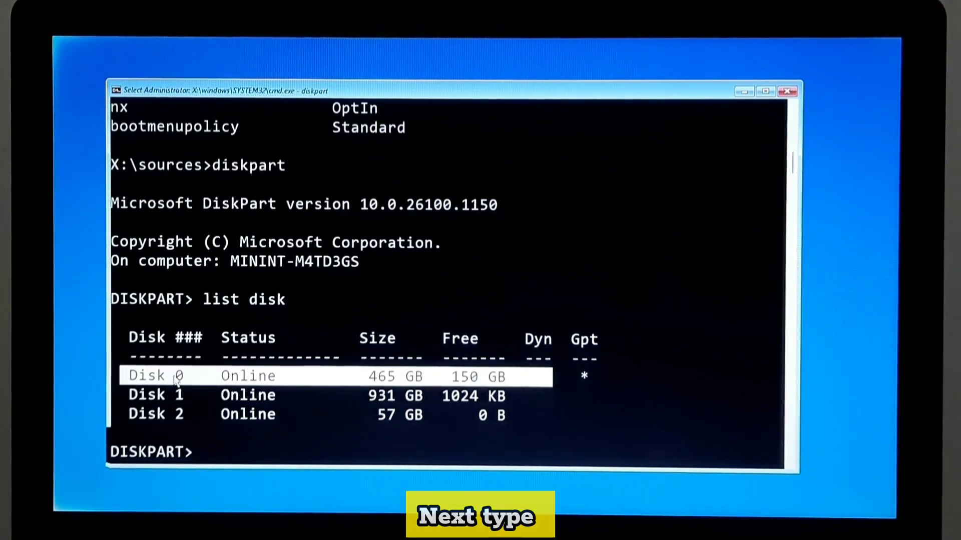
# - Start DiskPart and list the disks, showing Disk 0, Disk 1 and Disk 2
pyautogui.write('list vol')
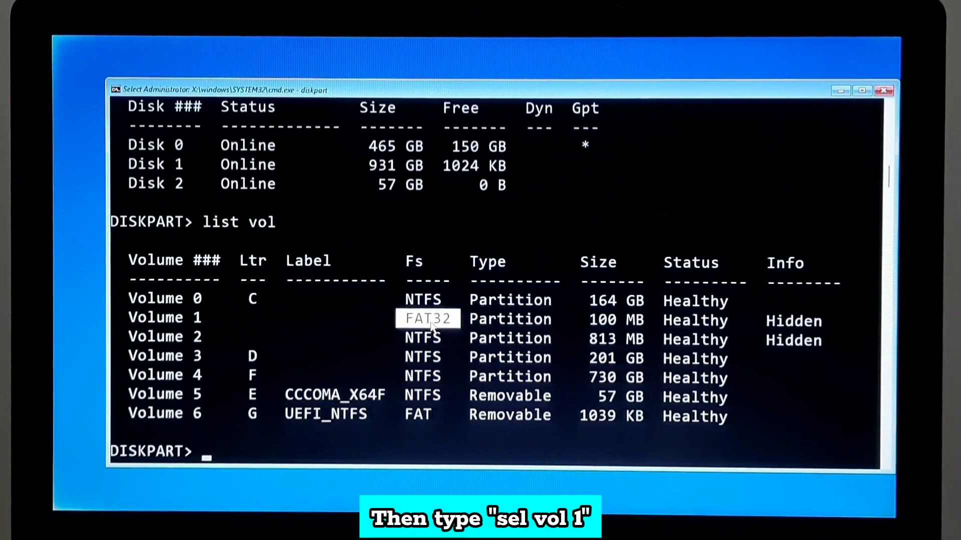
# - Select Volume 1, the hidden 100 MB FAT32 volume, and assign it letter P
pyautogui.write('se')
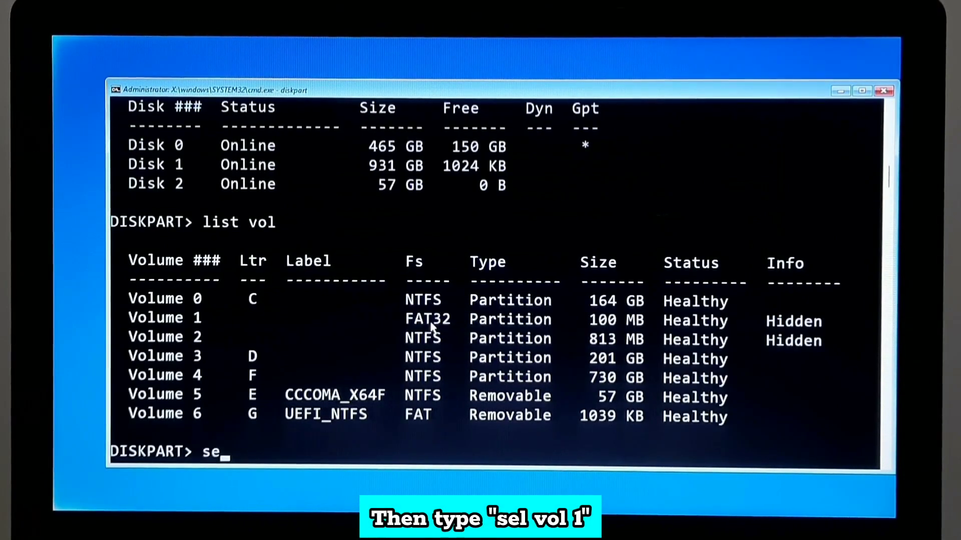
pyautogui.write('l vol 1')
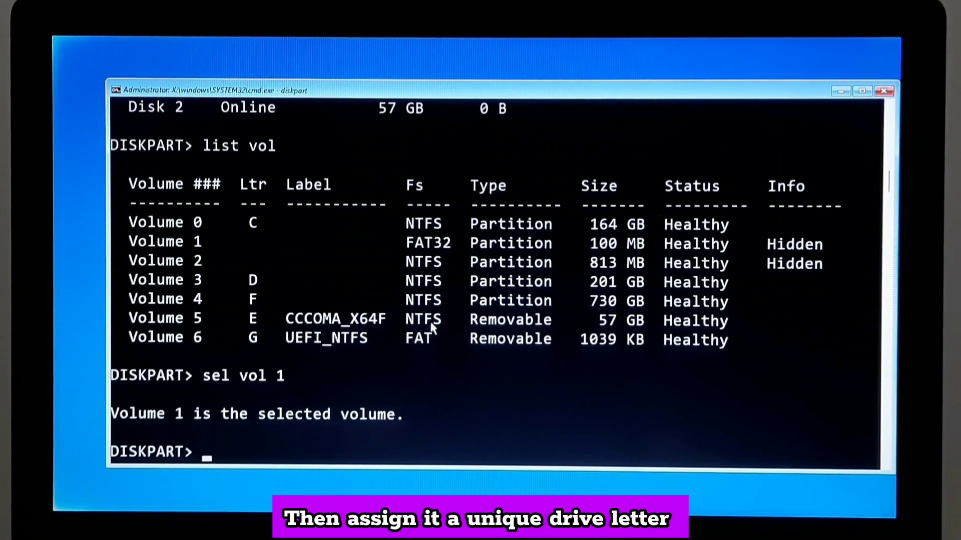
pyautogui.write('assign le')
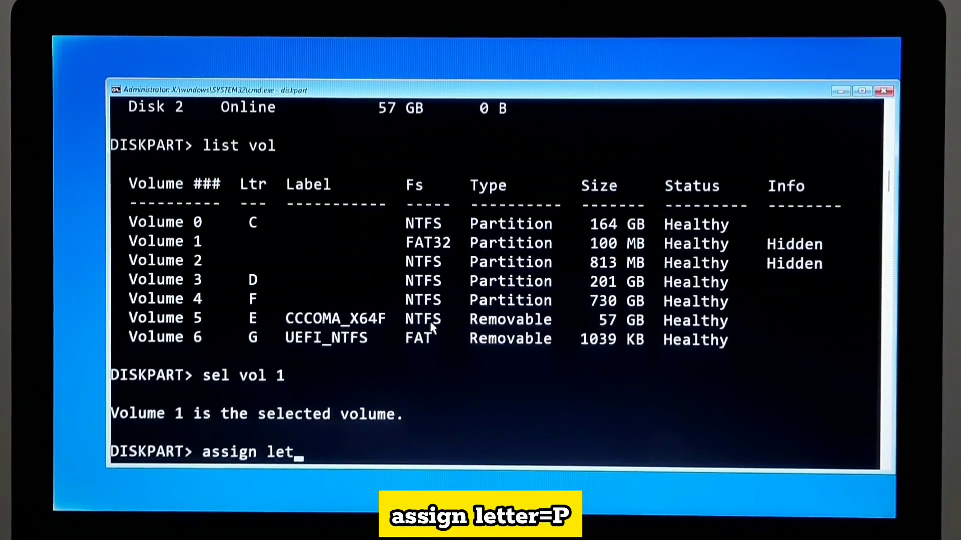
pyautogui.write('ter=P')
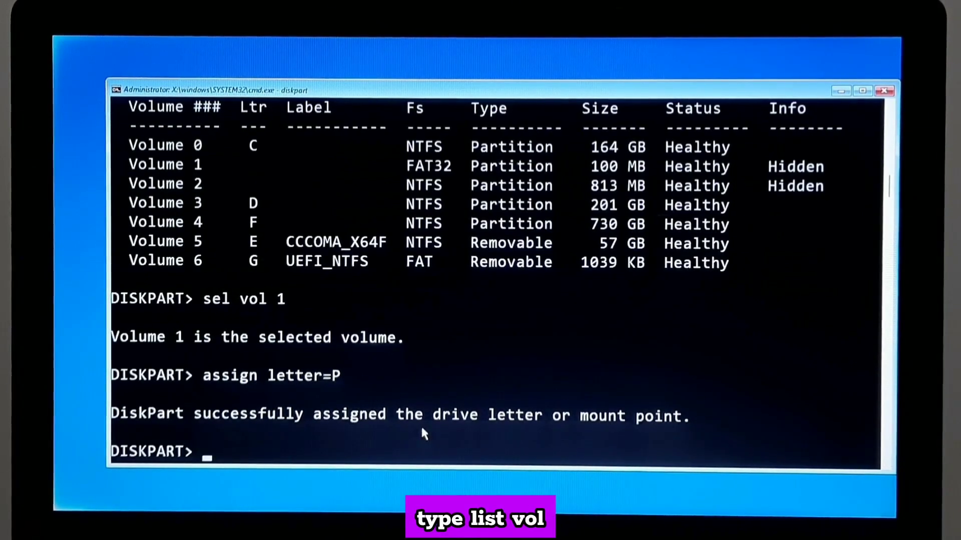
# - Confirm letter P on Volume 1 with list vol, then exit DiskPart
pyautogui.write('list v')
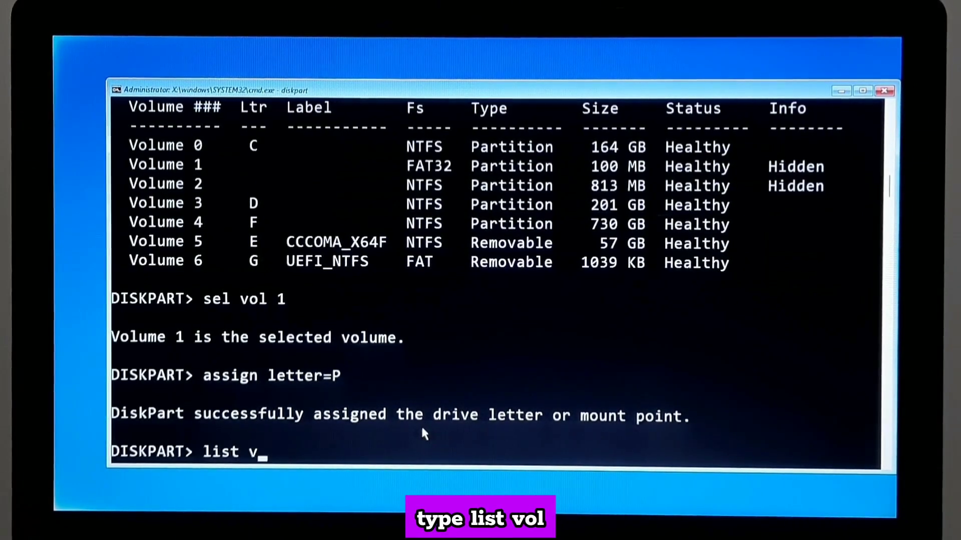
pyautogui.press('Enter')
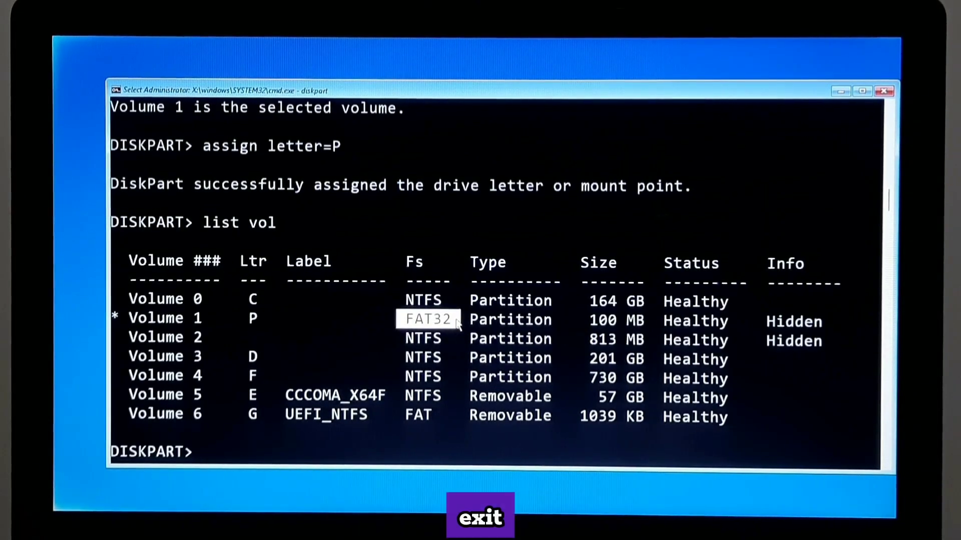
pyautogui.write('exit')
pyautogui.write('cd')
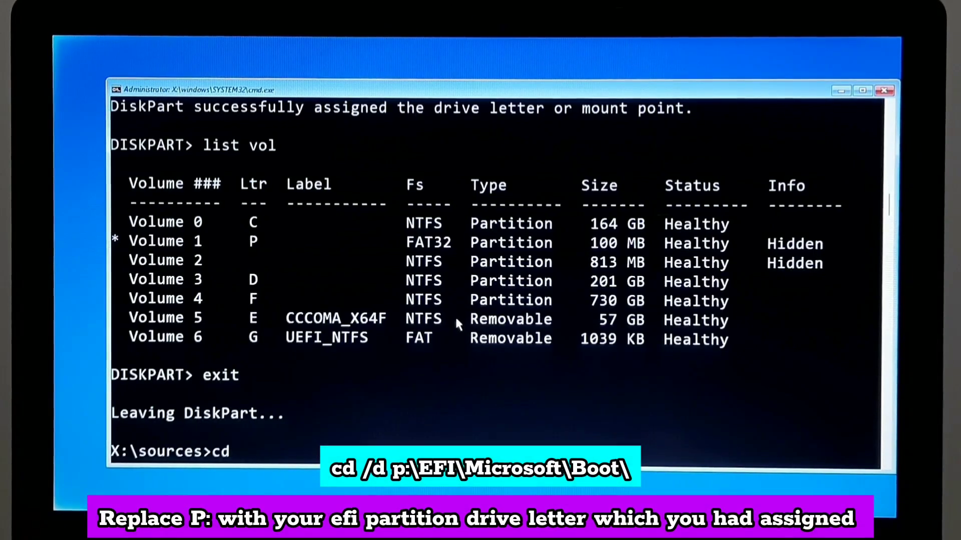
# - Change to P:\EFI\Microsoft\Boot and list its contents with dir
pyautogui.write('/d p:\\')
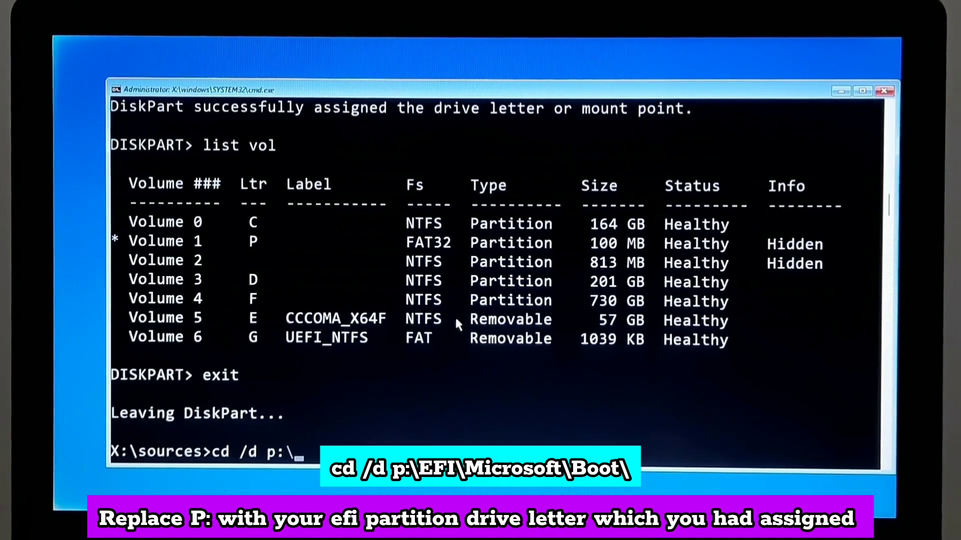
pyautogui.write('EFI\\Microsoft\\boot\\')
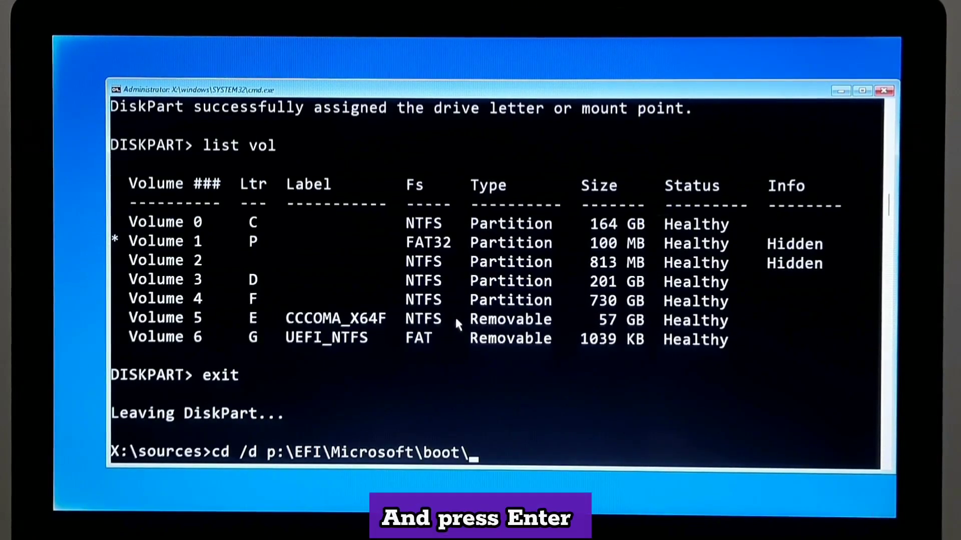
pyautogui.press('Enter')
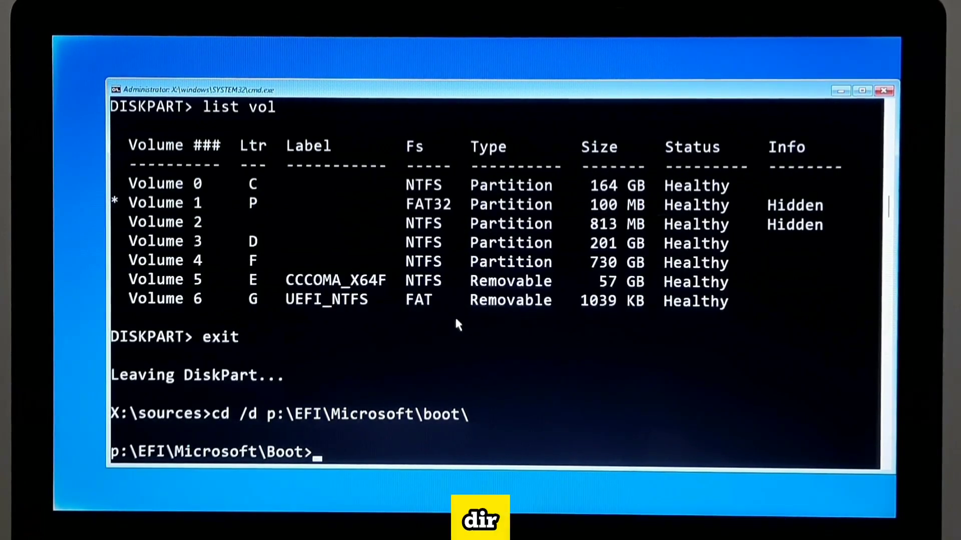
pyautogui.write('dir')
pyautogui.write('format P:')
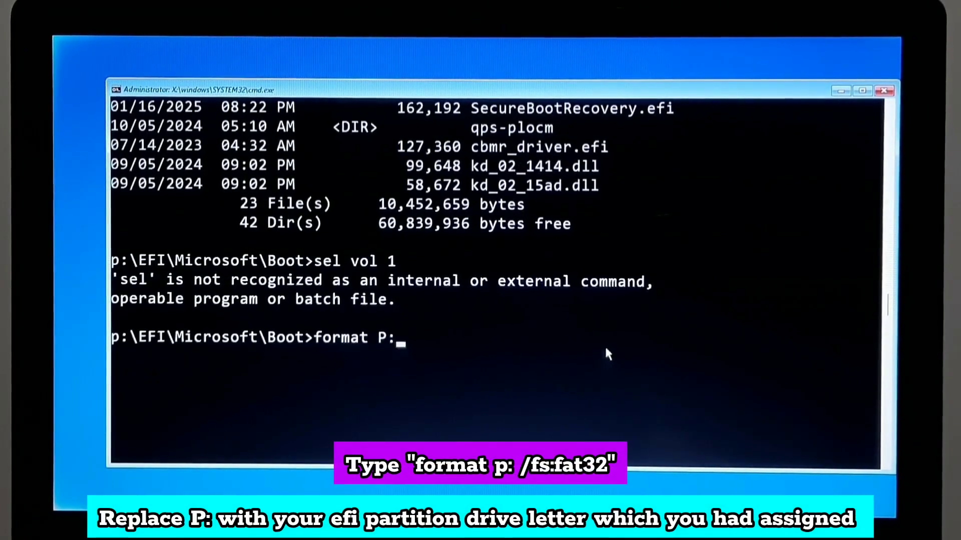
# - Format drive P as FAT32, answering Y to proceed and Y to force dismount
pyautogui.write('/fs:f')
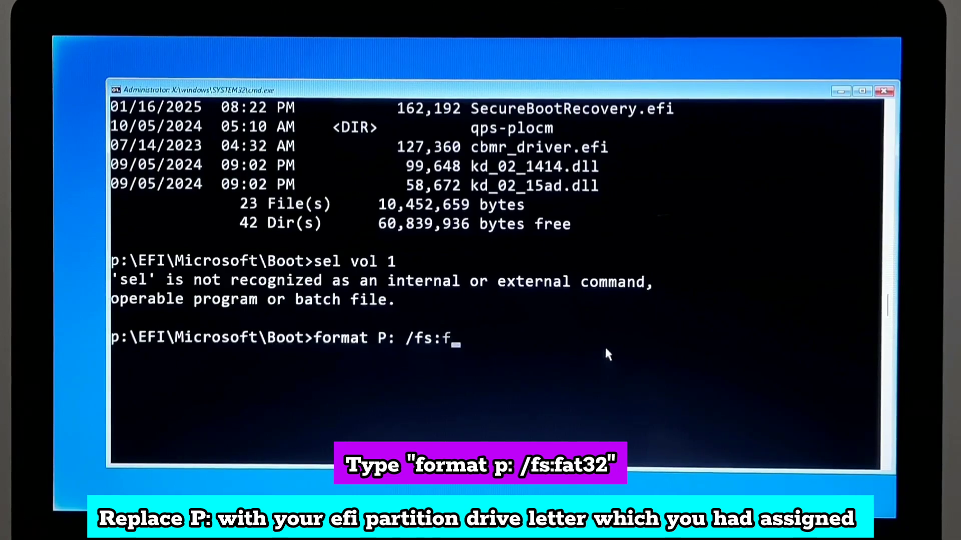
pyautogui.write('at32')
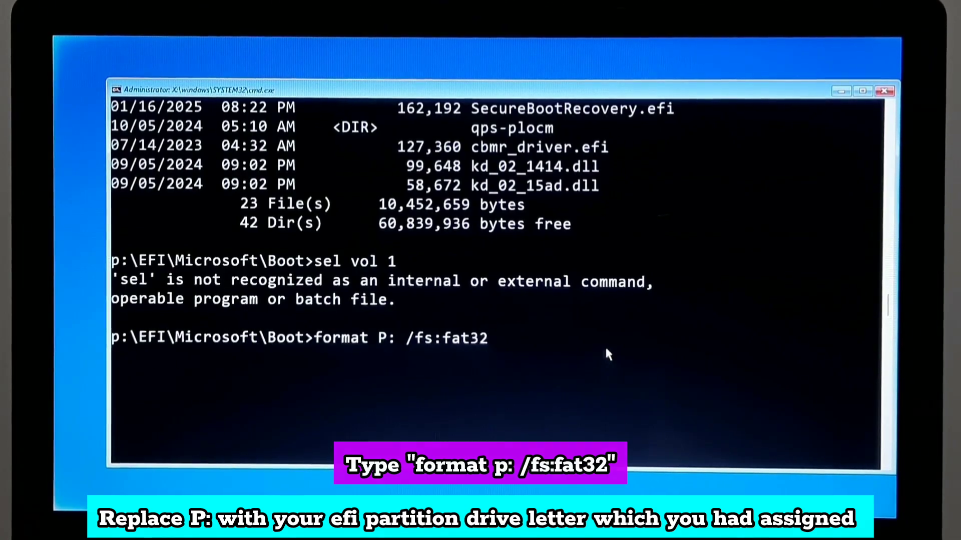
pyautogui.press('Enter')
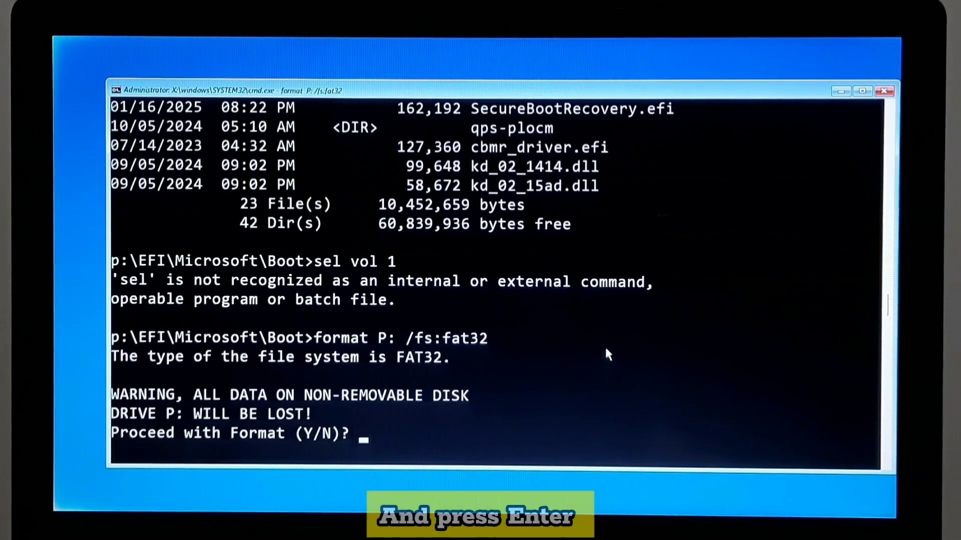
pyautogui.write('Y')
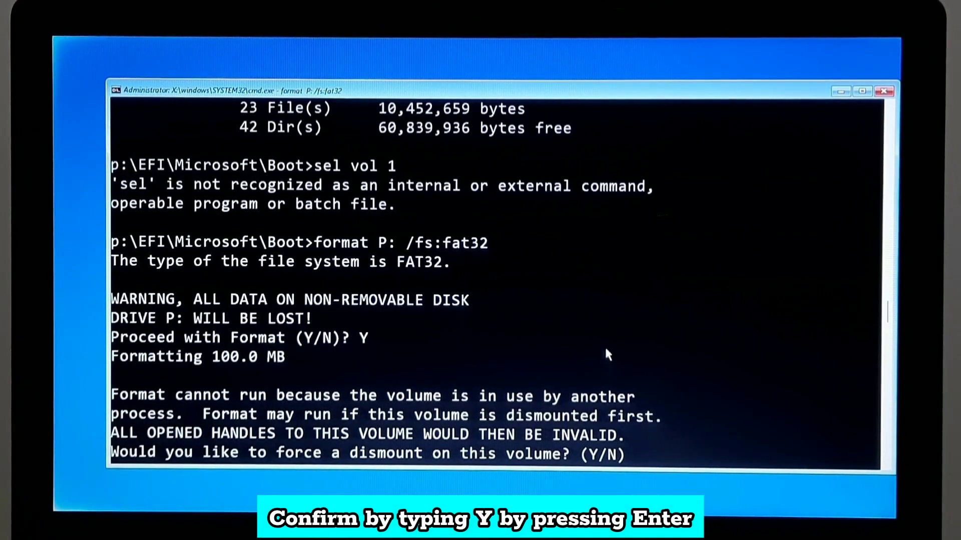
pyautogui.write('Y')
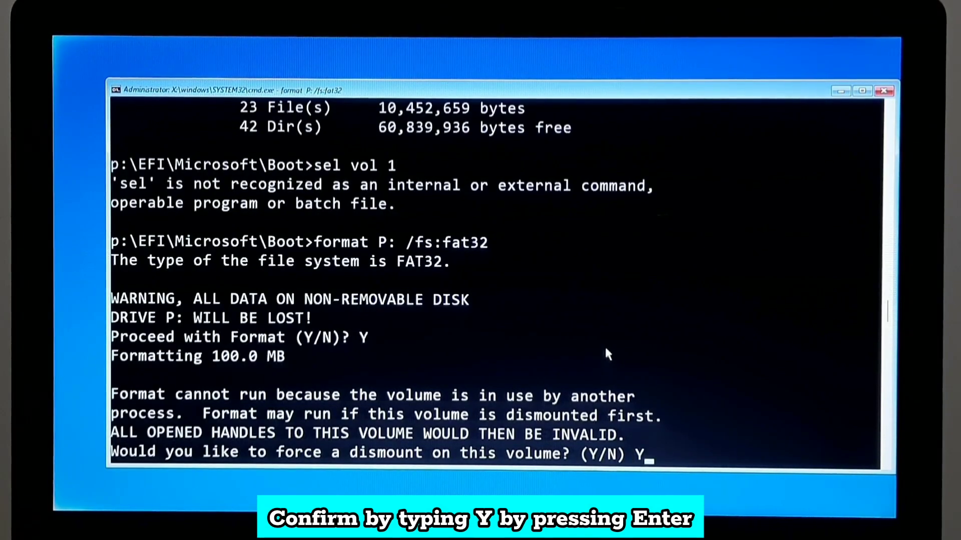
pyautogui.press('Enter')
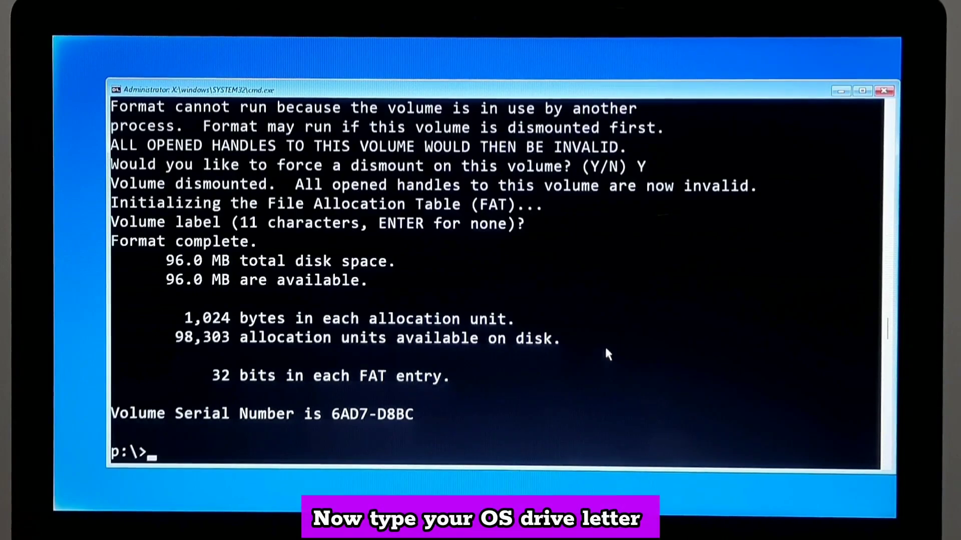
# - Switch to drive C: and list it to confirm the Windows folder exists
pyautogui.write('C:\\>dir')
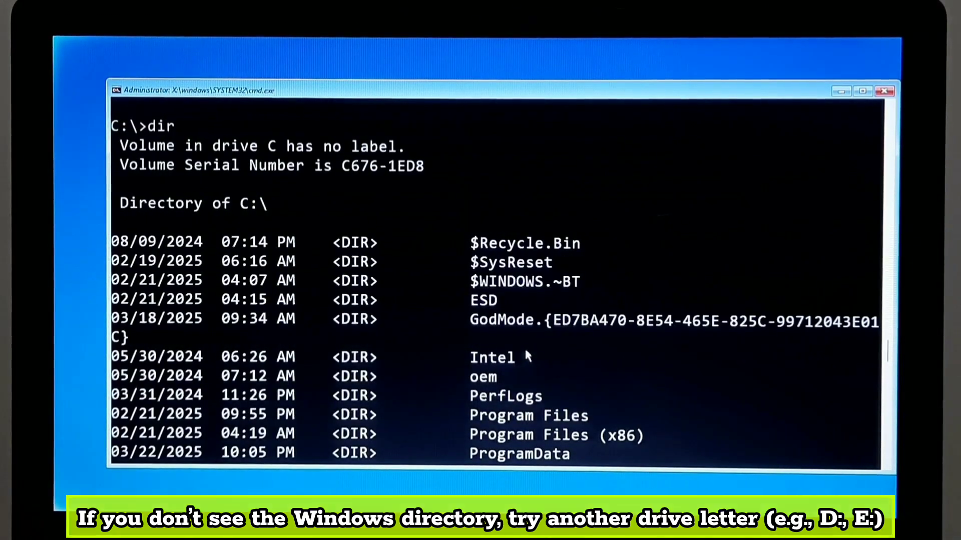
pyautogui.scroll(-3)
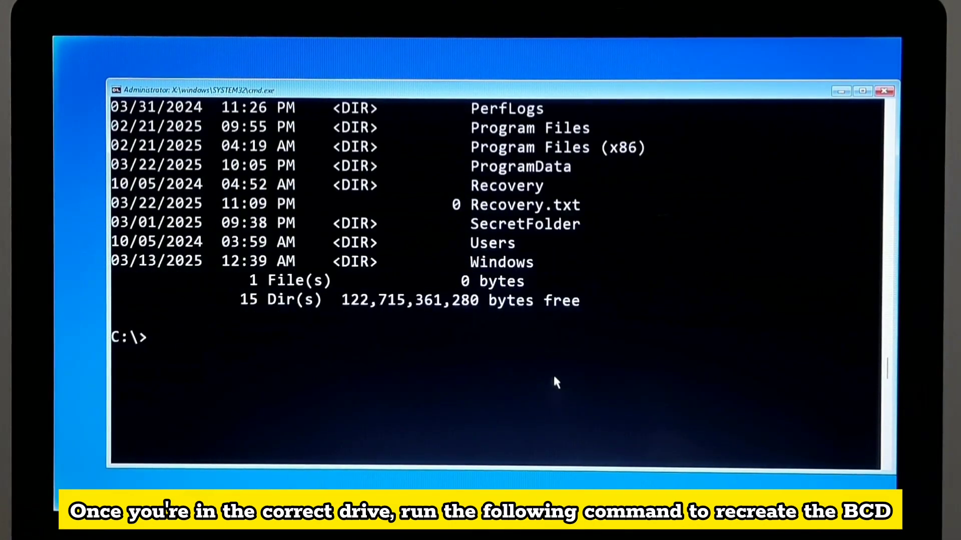
# - Run bcdboot C:\windows /s P: /f UEFI to recreate the boot files
pyautogui.write('bcdboot')
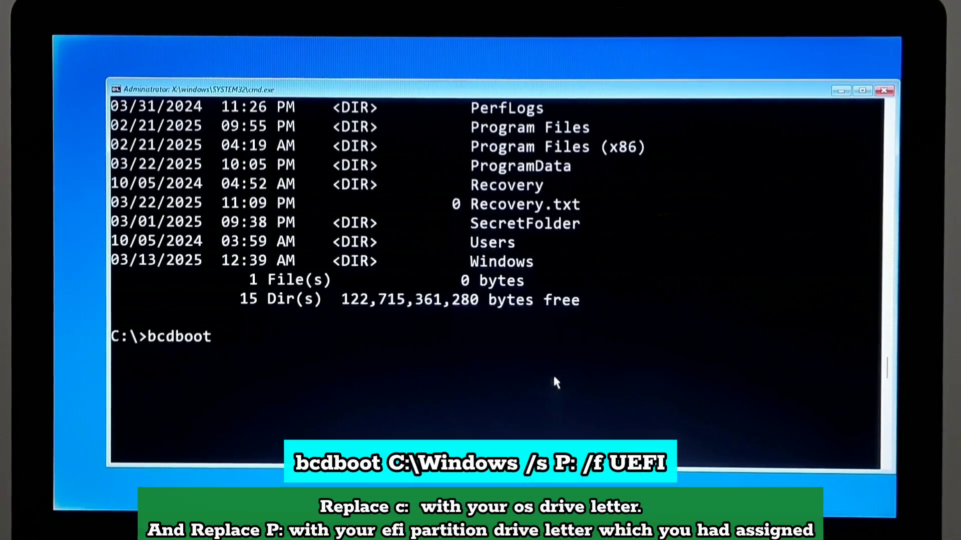
pyautogui.write('C:')
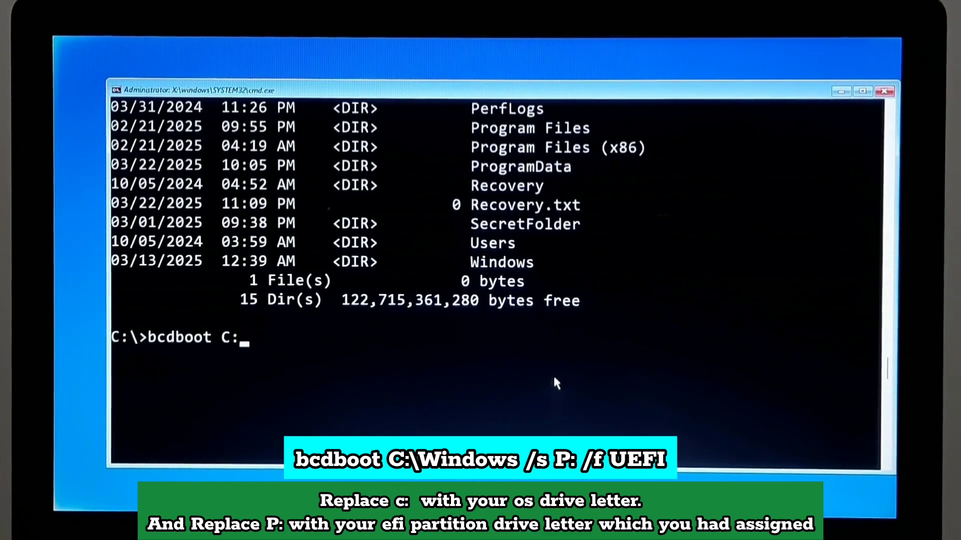
pyautogui.write('\\')
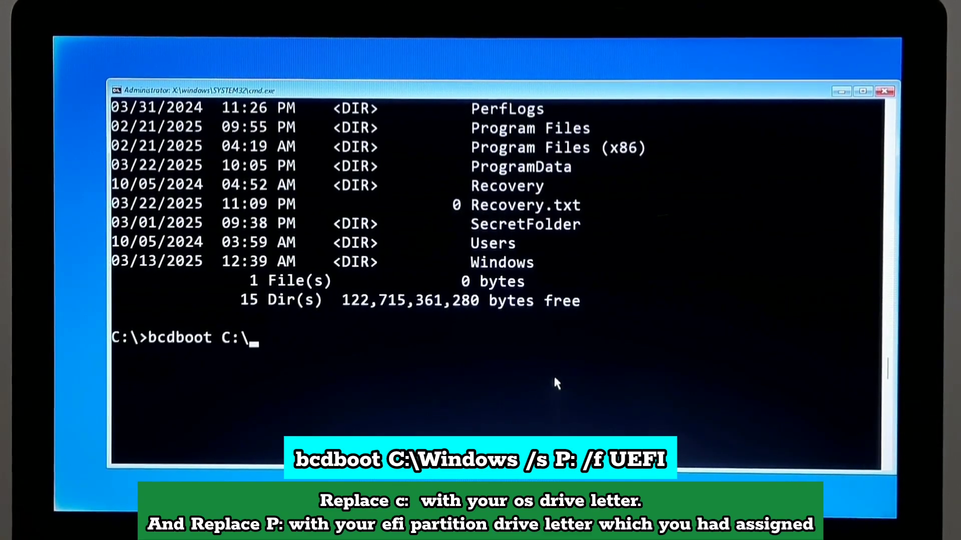
pyautogui.write('windows /s')
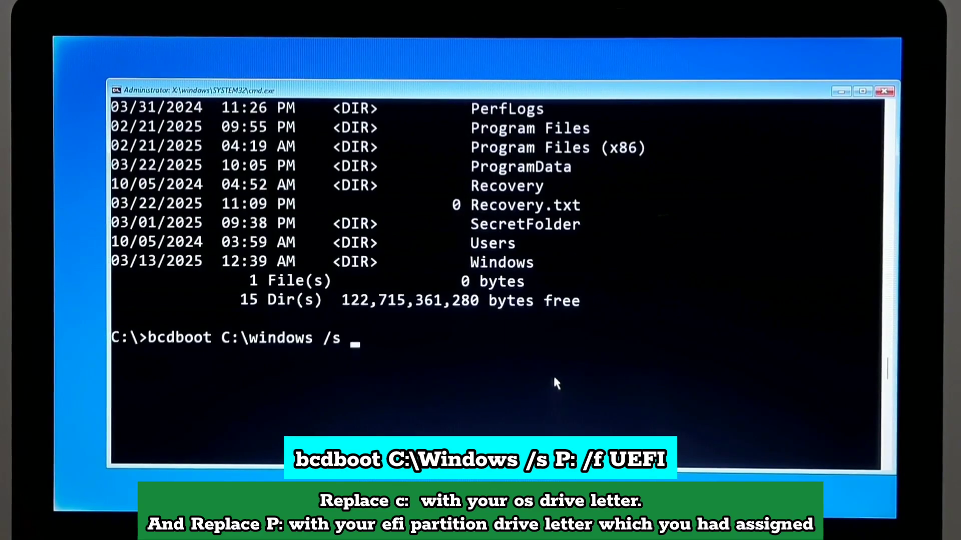
pyautogui.write('P:')
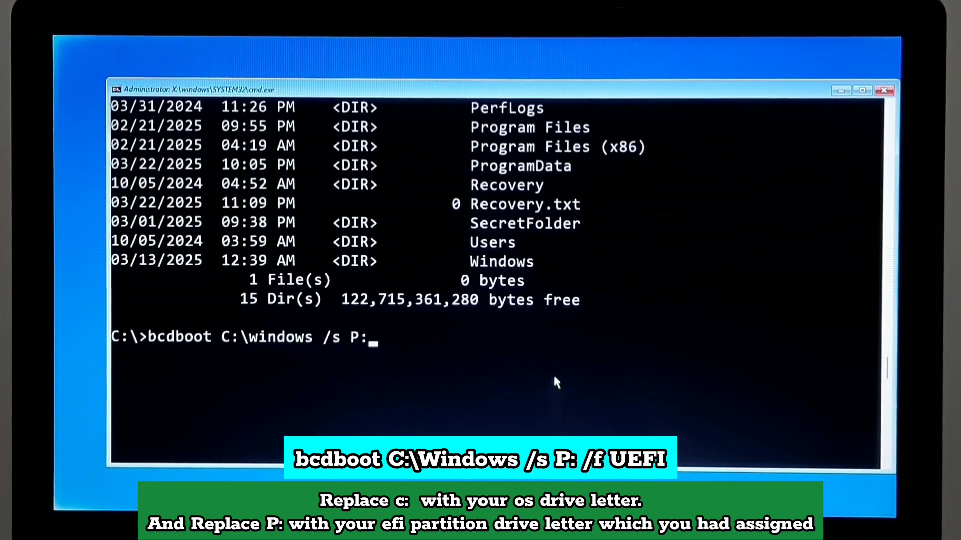
pyautogui.write('/f UEFI')
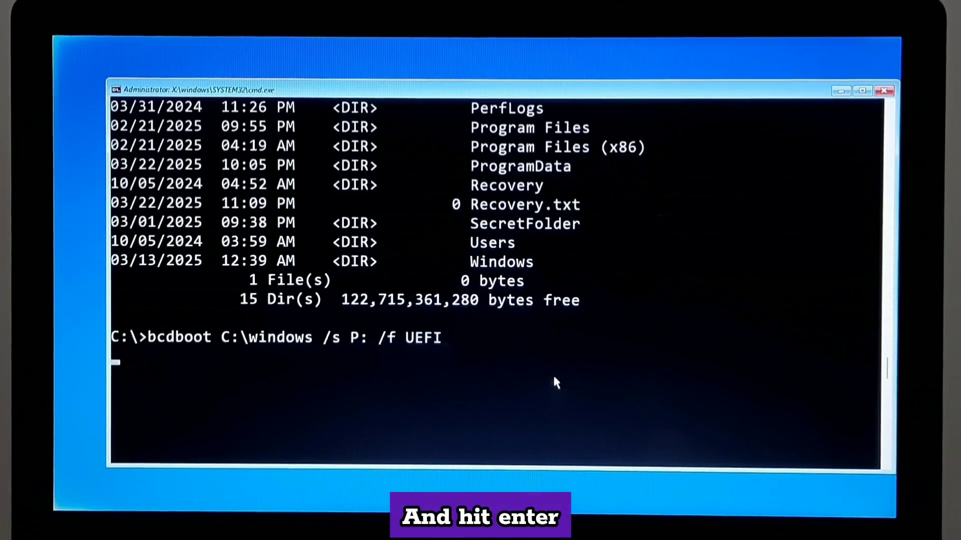
pyautogui.press('enter')
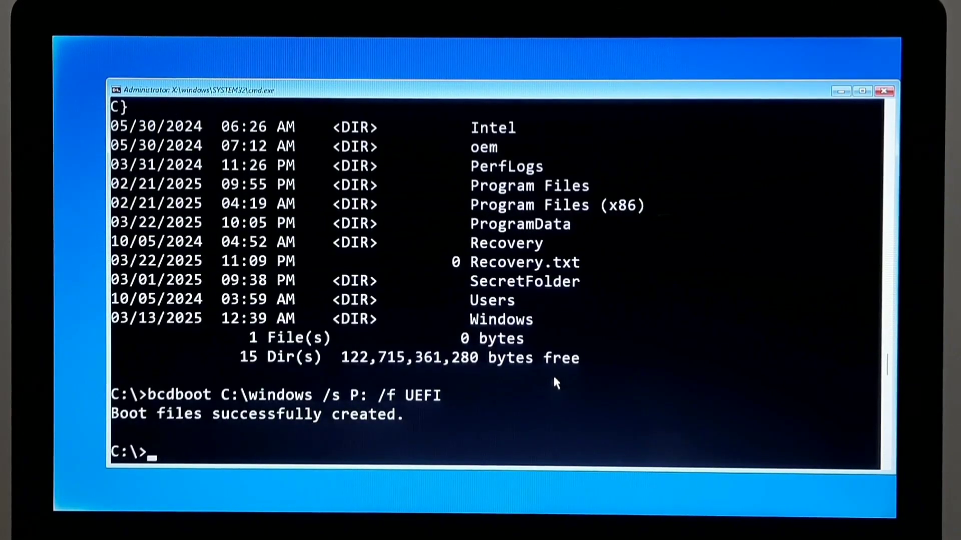